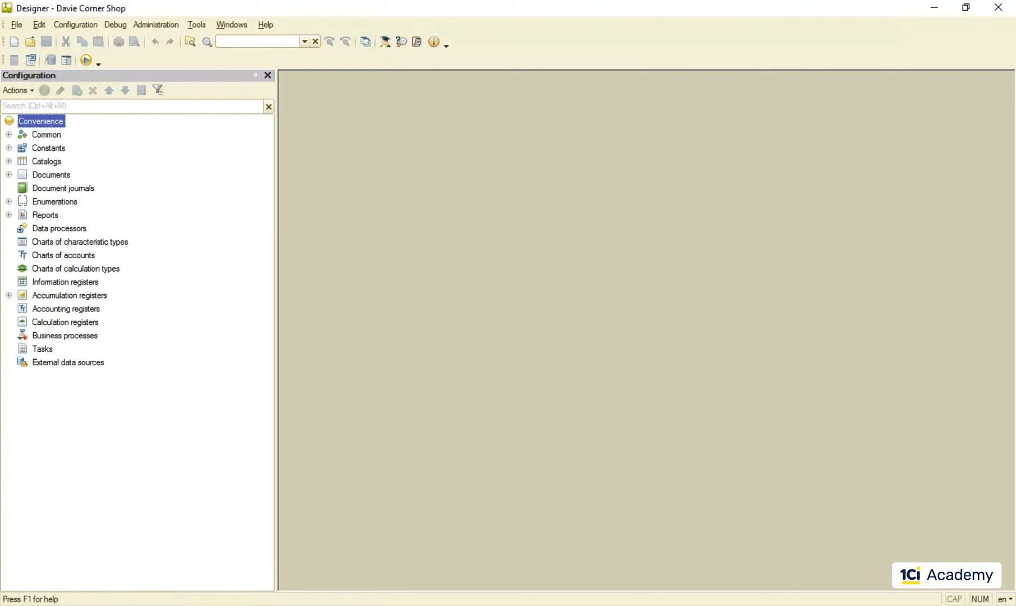
Expand Catalogs and Documents to show Products, Brands, UoM, Sales, Purchases and PurchaseOrders
{"action": "left_click", "coordinate": [9, 161]}
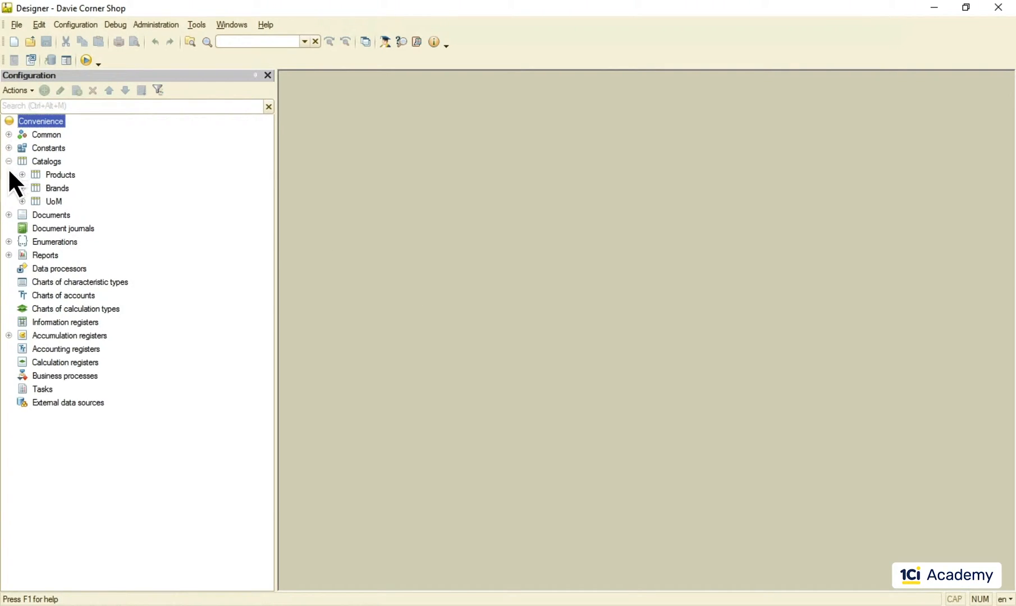
{"action": "left_click", "coordinate": [9, 215]}
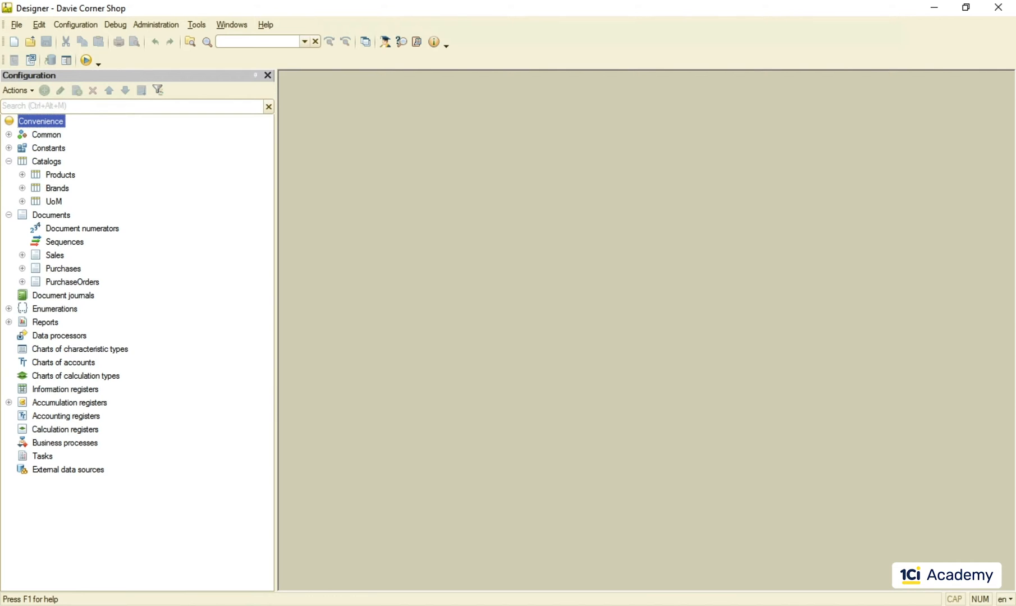
{"action": "mouse_move", "coordinate": [243, 243]}
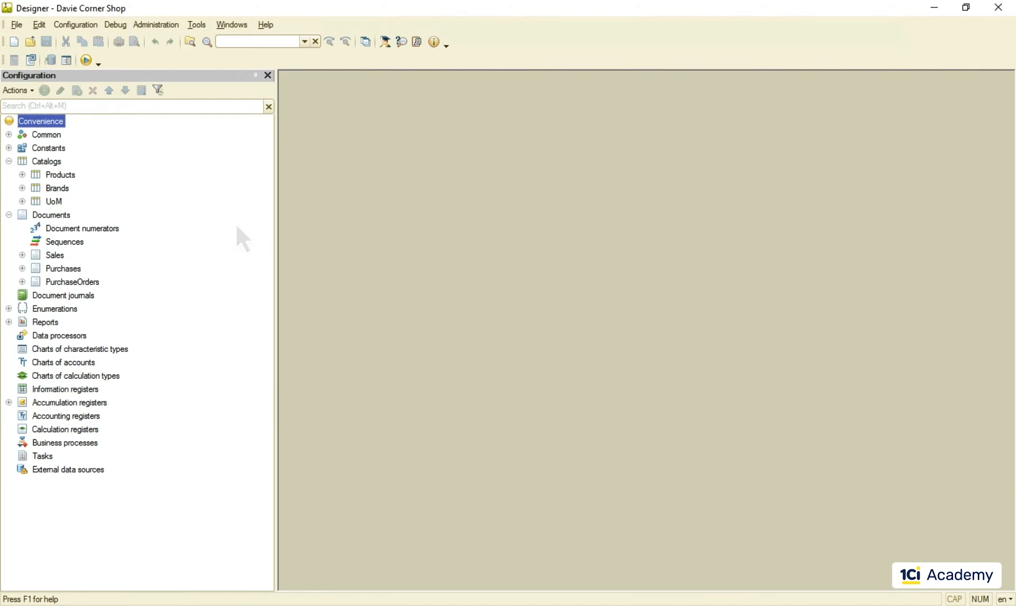
Expand Common and open the command interface of the Other subsystem
{"action": "left_click", "coordinate": [9, 134]}
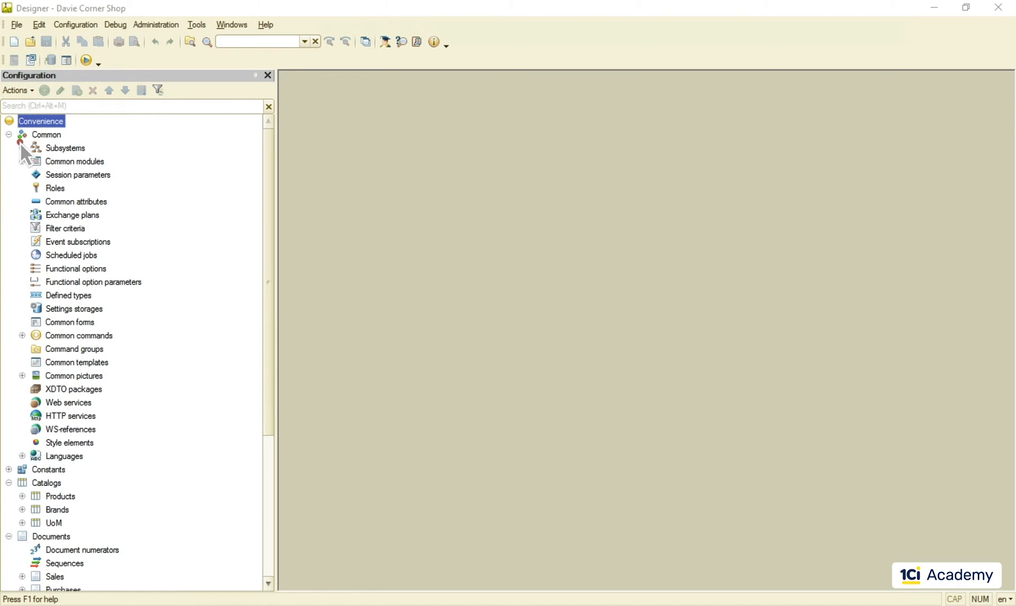
{"action": "right_click", "coordinate": [68, 188]}
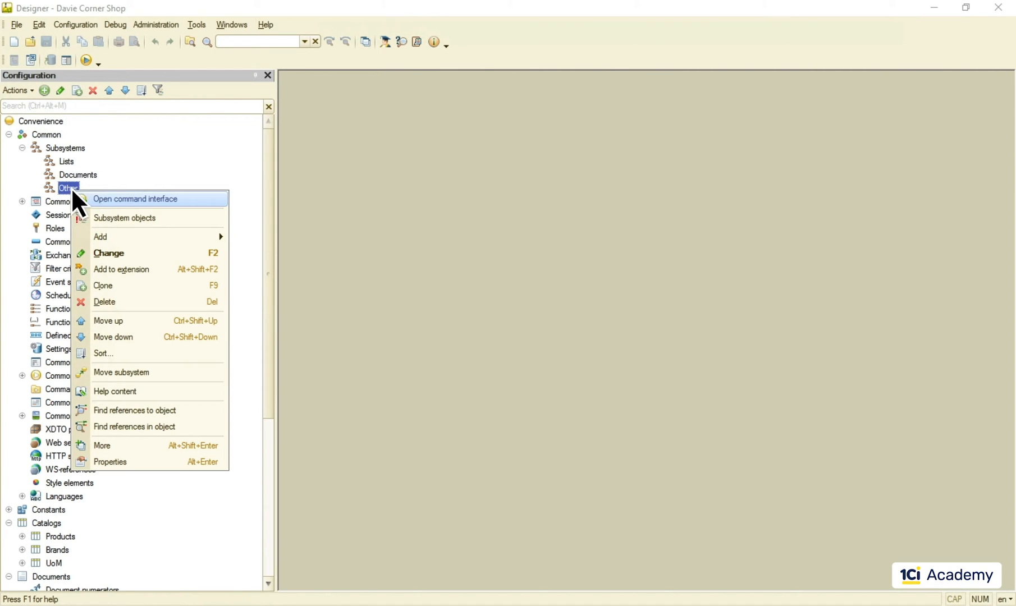
{"action": "left_click", "coordinate": [135, 199]}
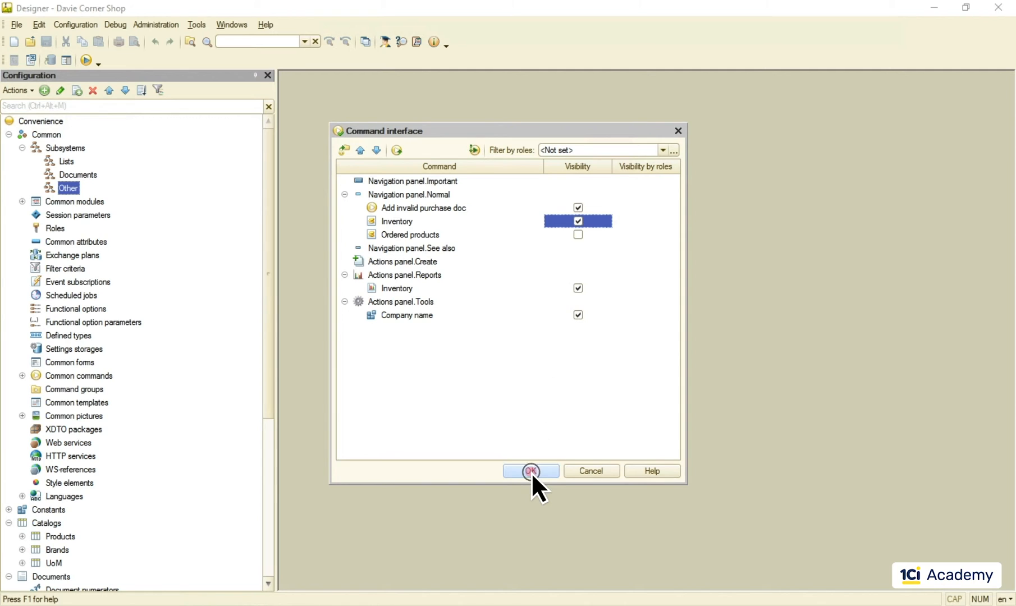
Confirm the interface changes, open Inventory records, and select the first Pringles Original record
{"action": "left_click", "coordinate": [530, 471]}
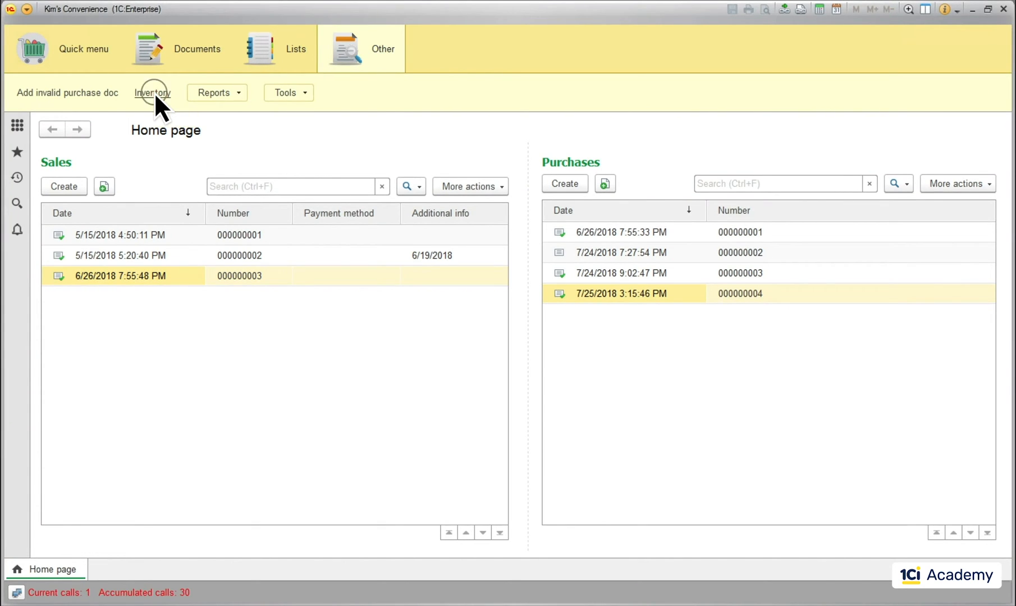
{"action": "left_click", "coordinate": [153, 93]}
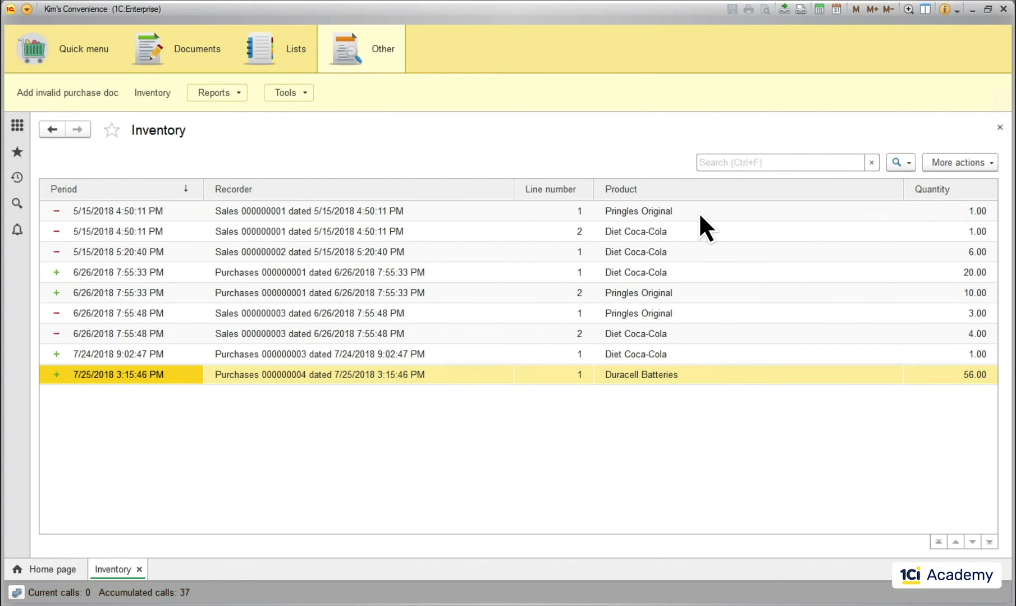
{"action": "left_click", "coordinate": [637, 211]}
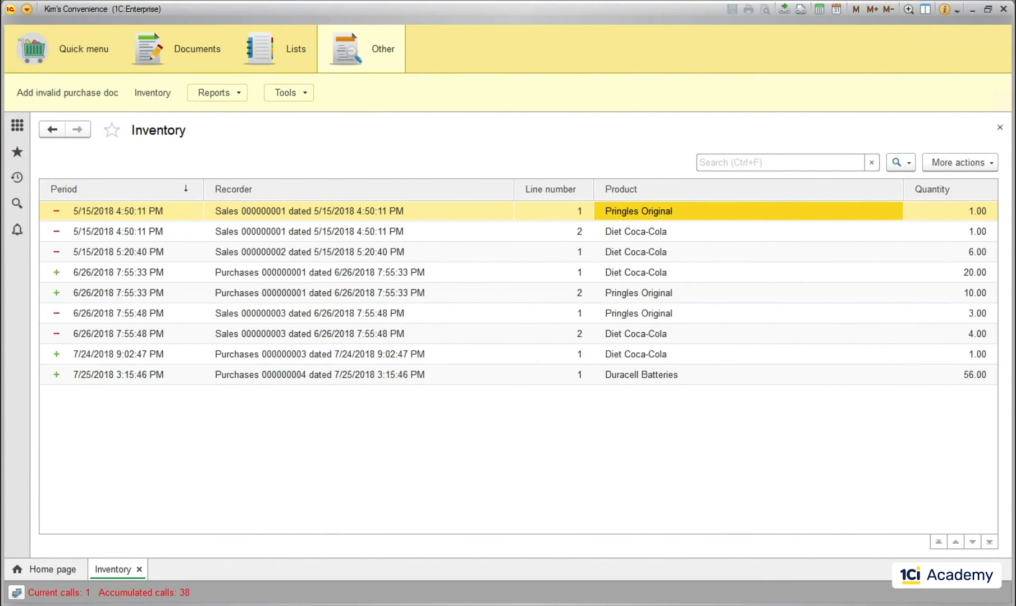